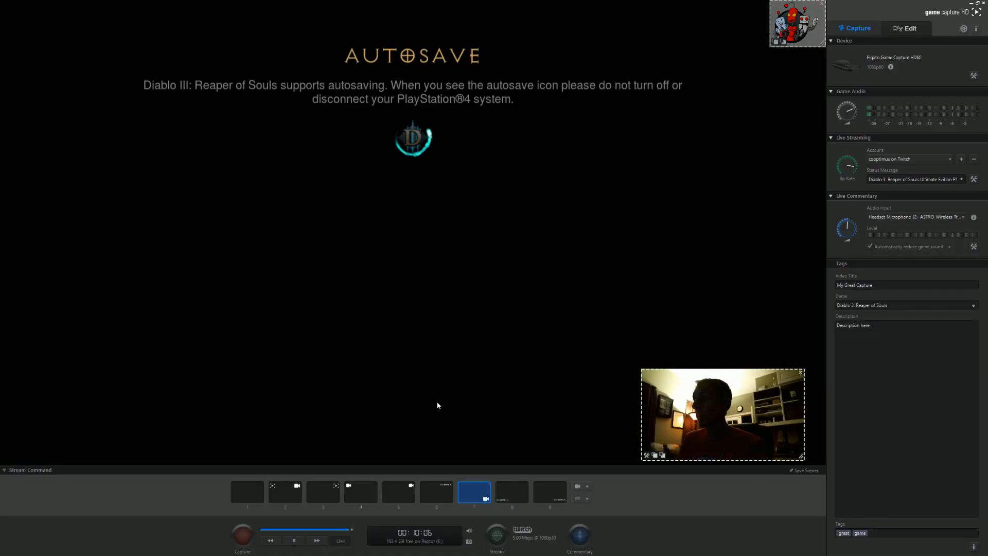
mouse_move(427, 494)
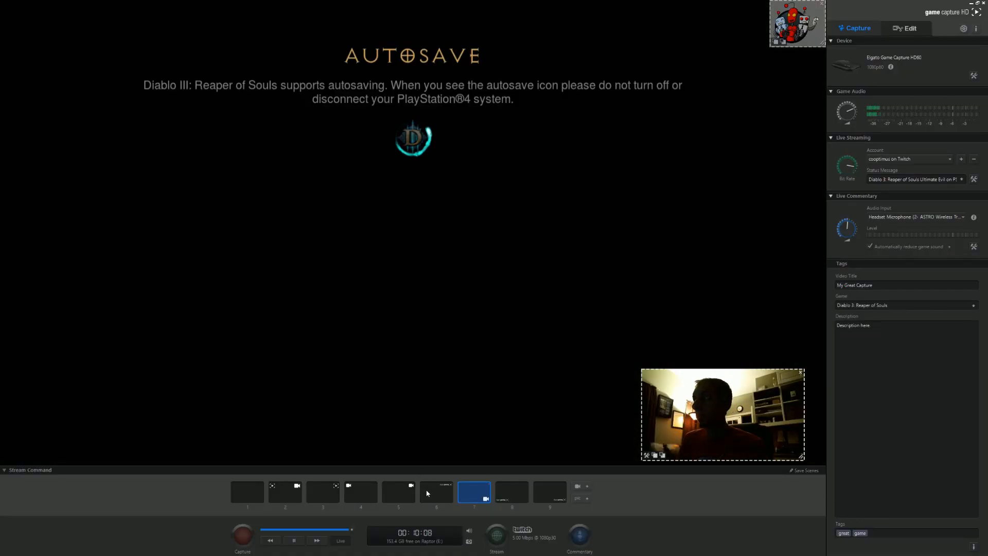
mouse_move(436, 493)
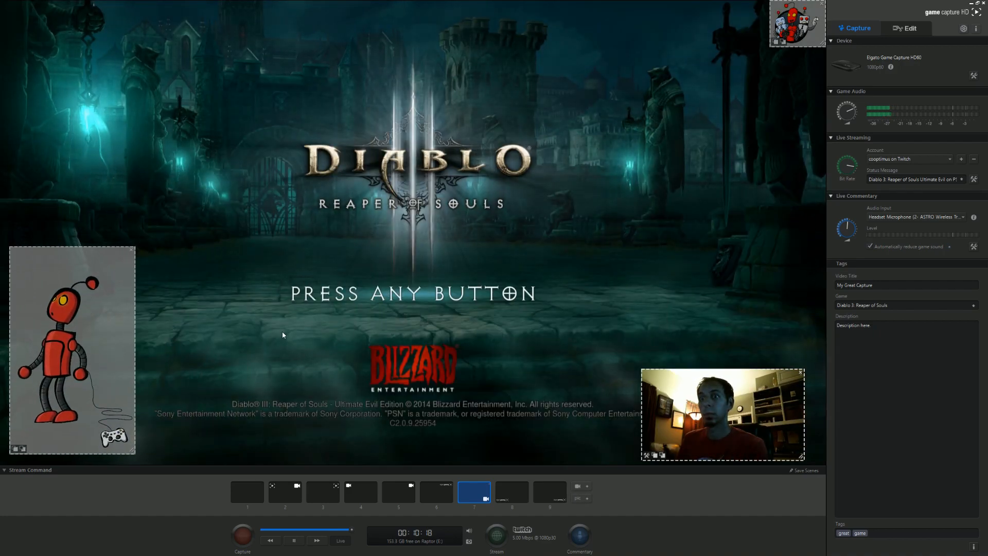
mouse_move(536, 491)
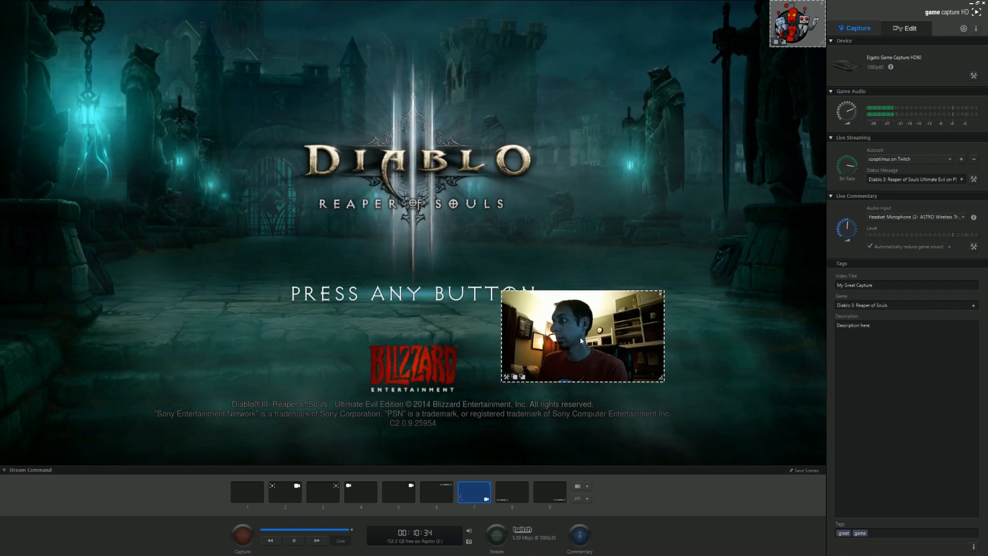
Drag the webcam overlay to the bottom-right of the game view and start streaming
drag(580, 336, 734, 410)
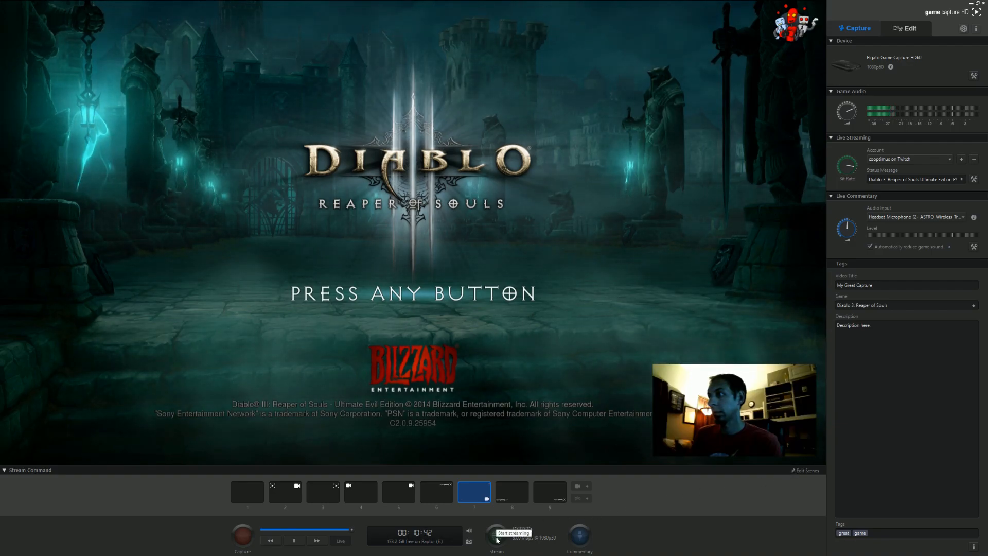
click(496, 533)
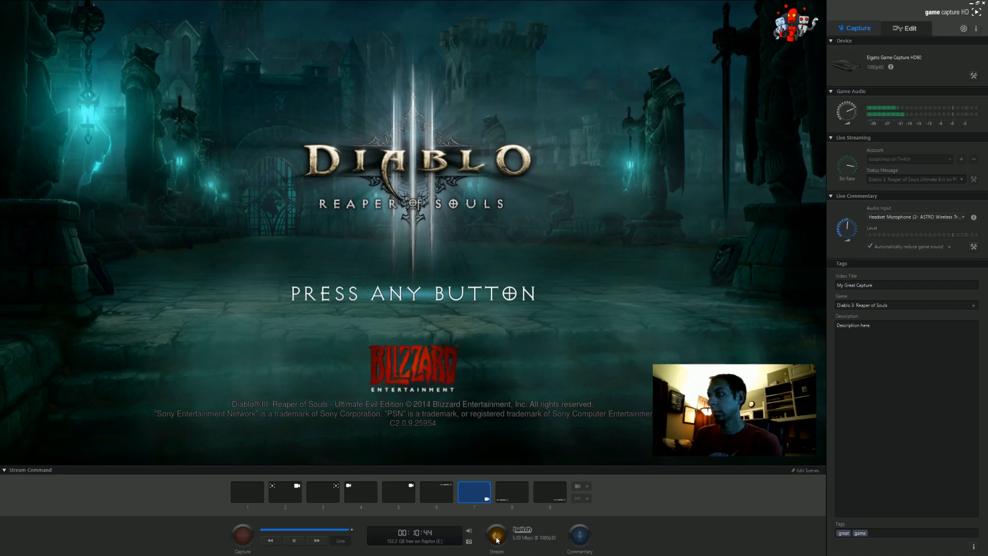
click(496, 534)
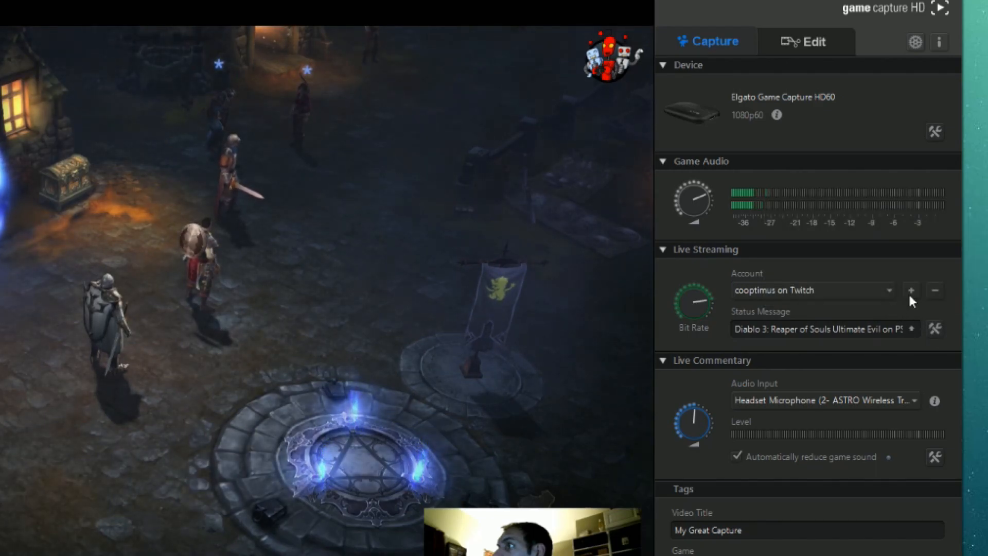
click(910, 290)
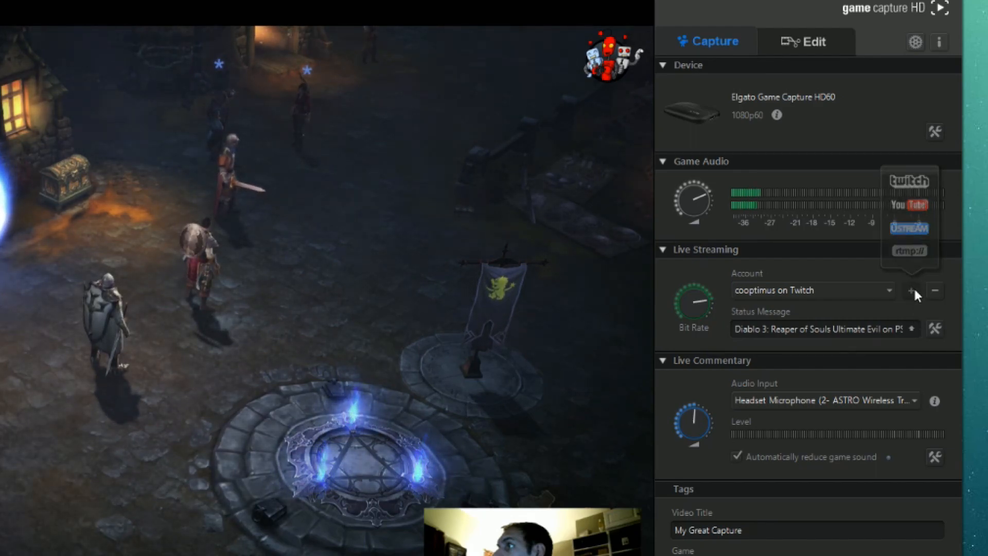
click(910, 291)
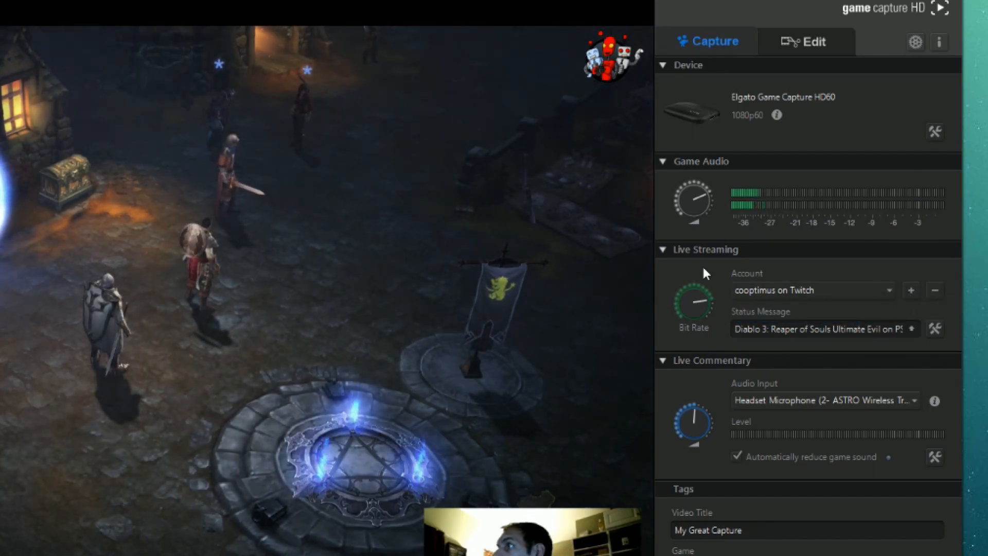
click(807, 42)
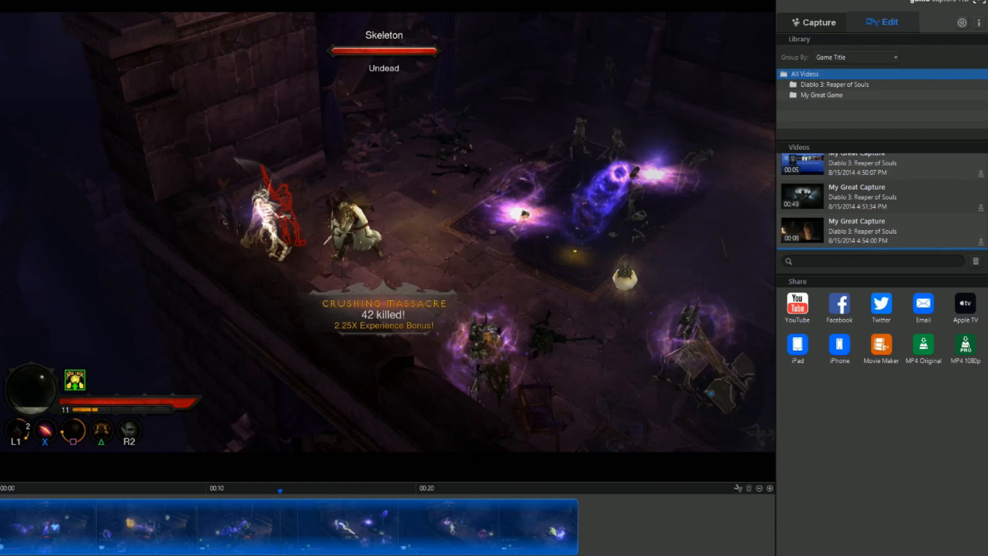
mouse_move(907, 273)
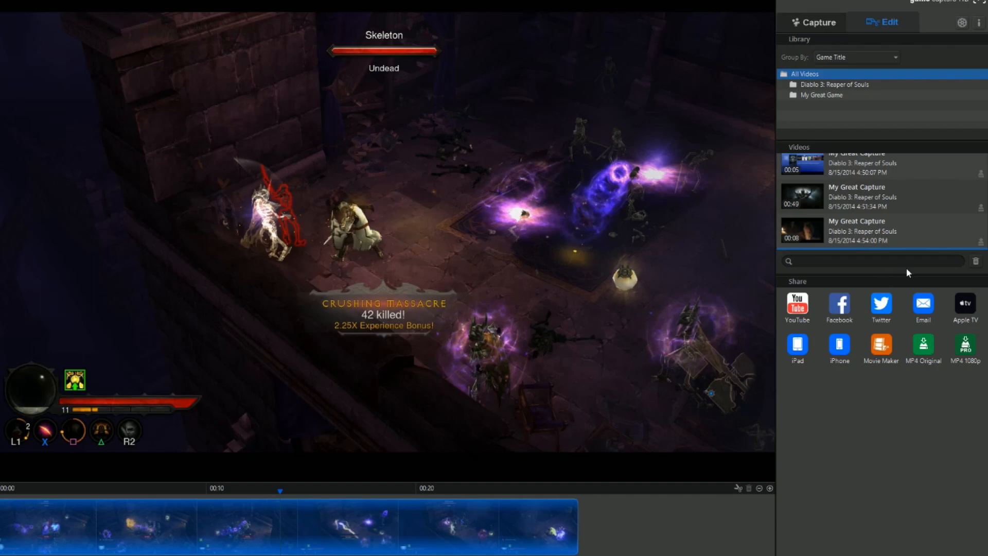
mouse_move(857, 24)
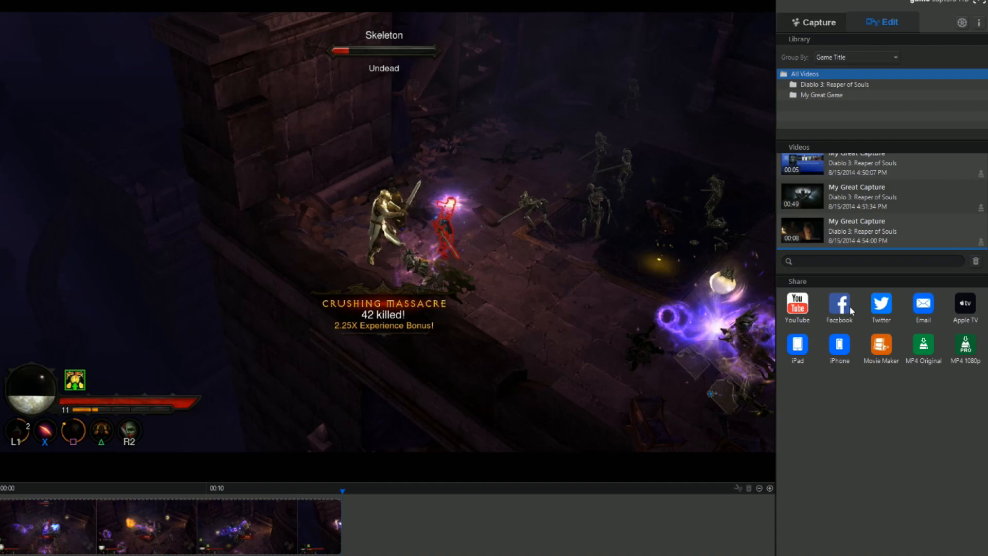
mouse_move(930, 350)
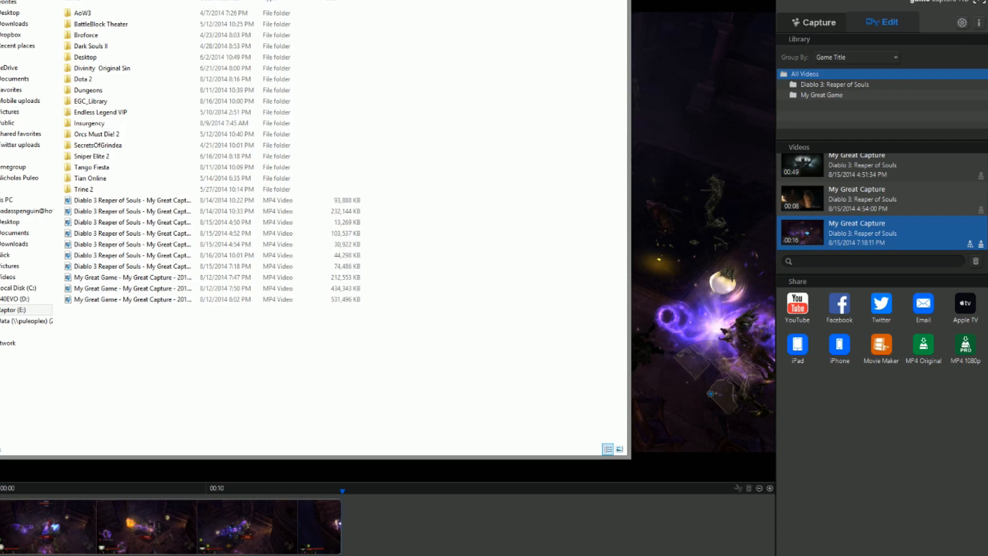
mouse_move(152, 255)
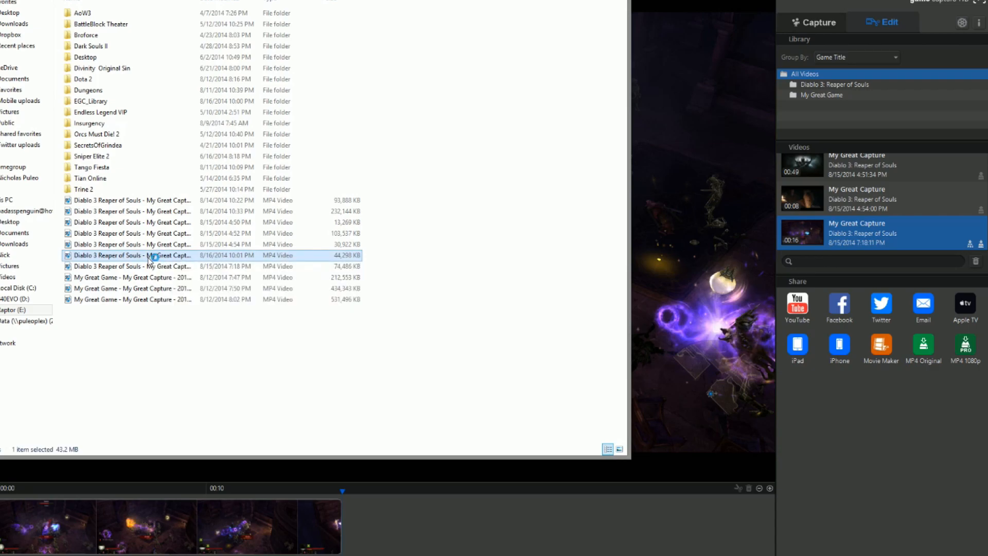
Open the Diablo 3 Reaper of Souls MP4 capture dated 8/16/2014 10:01 PM
double_click(151, 255)
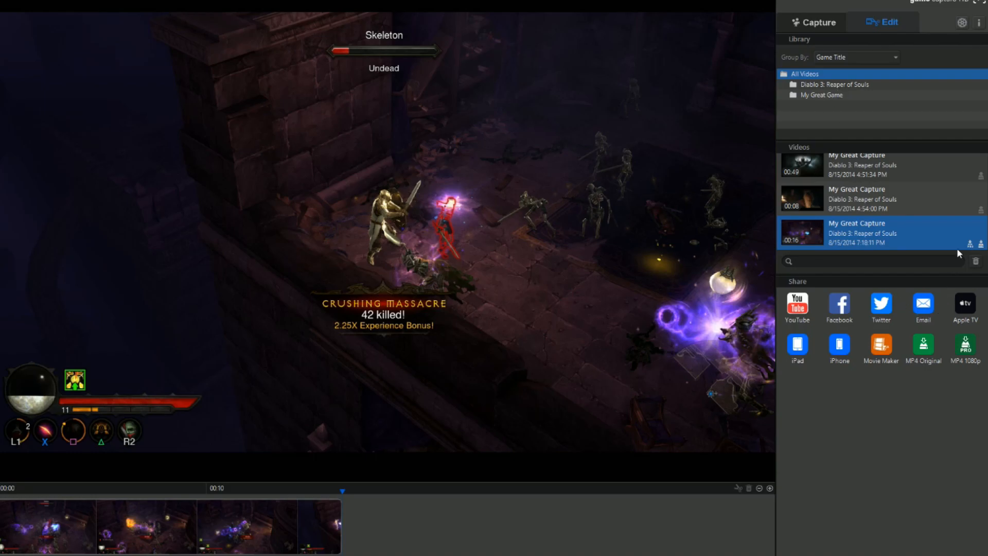
mouse_move(958, 244)
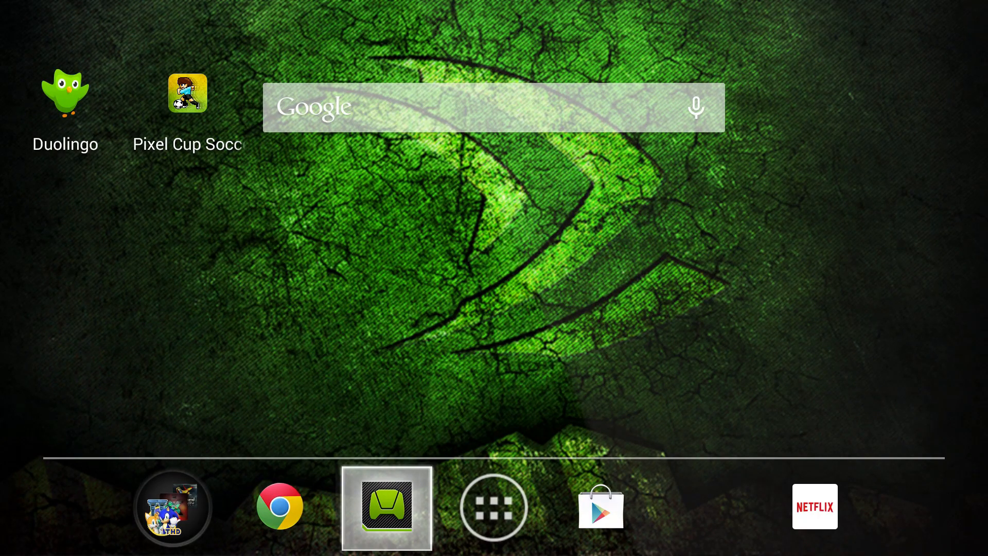
Open SHIELD Hub from the dock to reach the My PC Games library
click(386, 507)
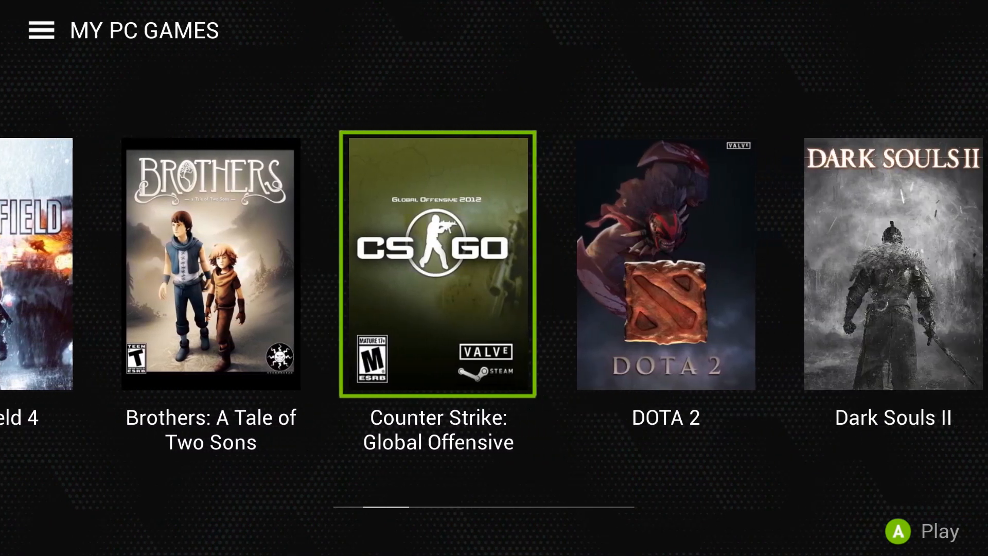
scroll(right, 3)
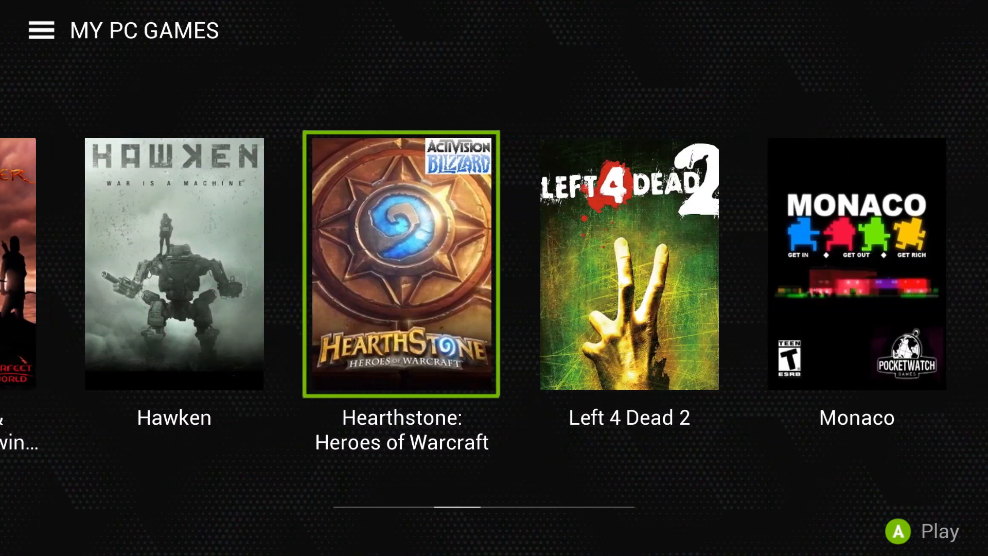
scroll(right, 3)
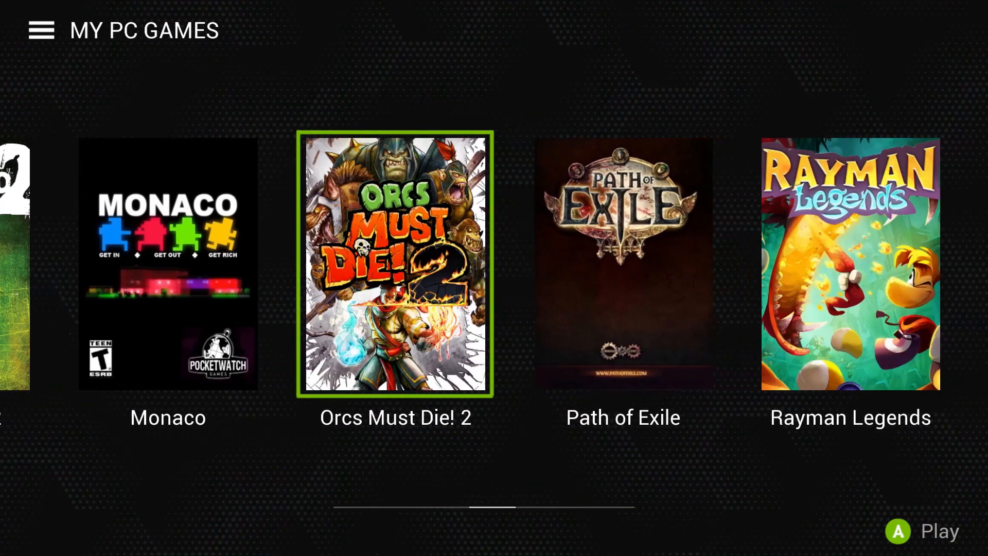
scroll(right, 3)
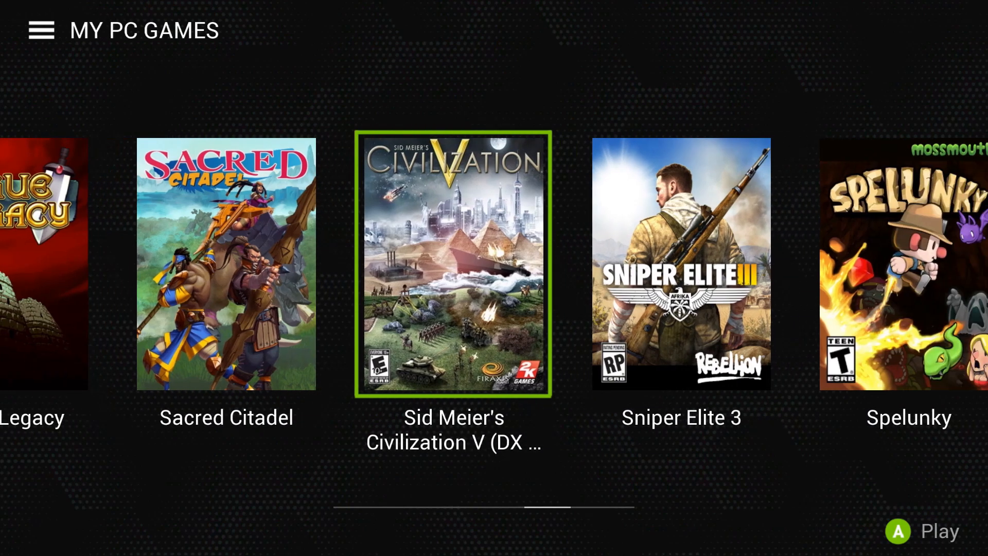
scroll(right, 3)
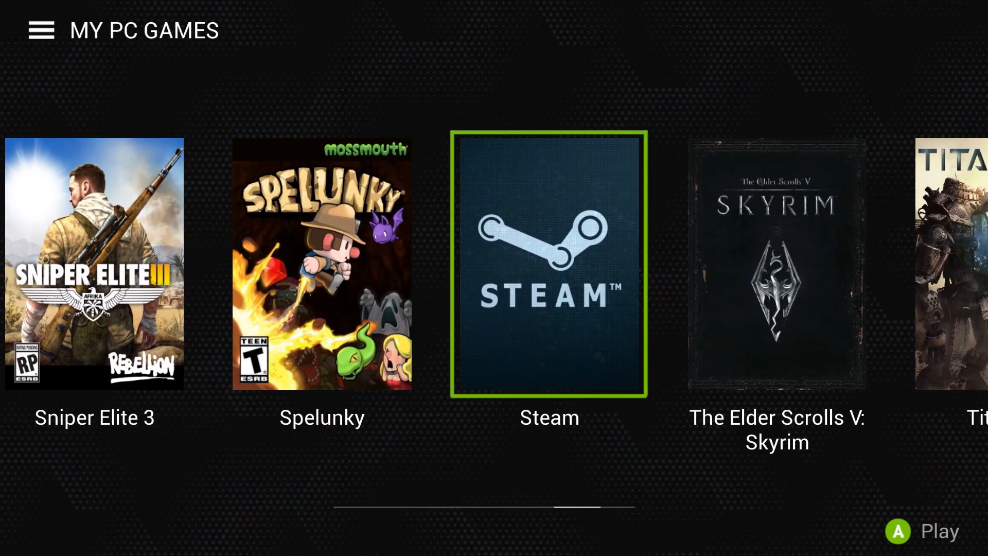
scroll(right, 3)
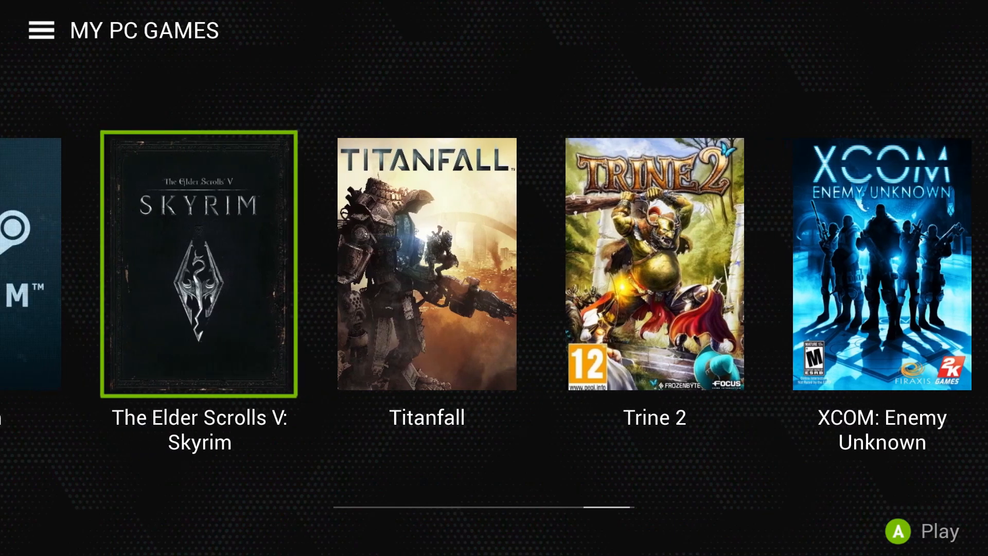
scroll(right, 3)
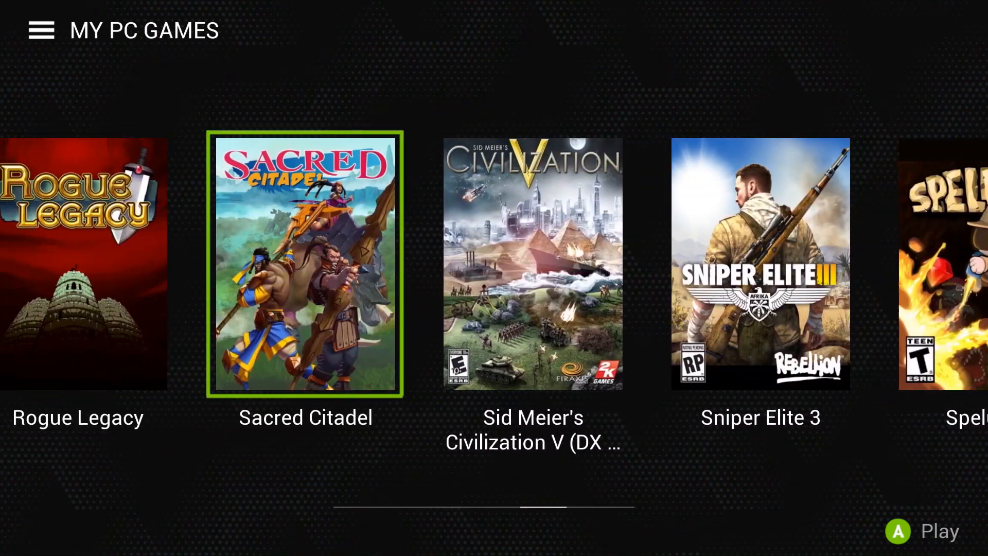